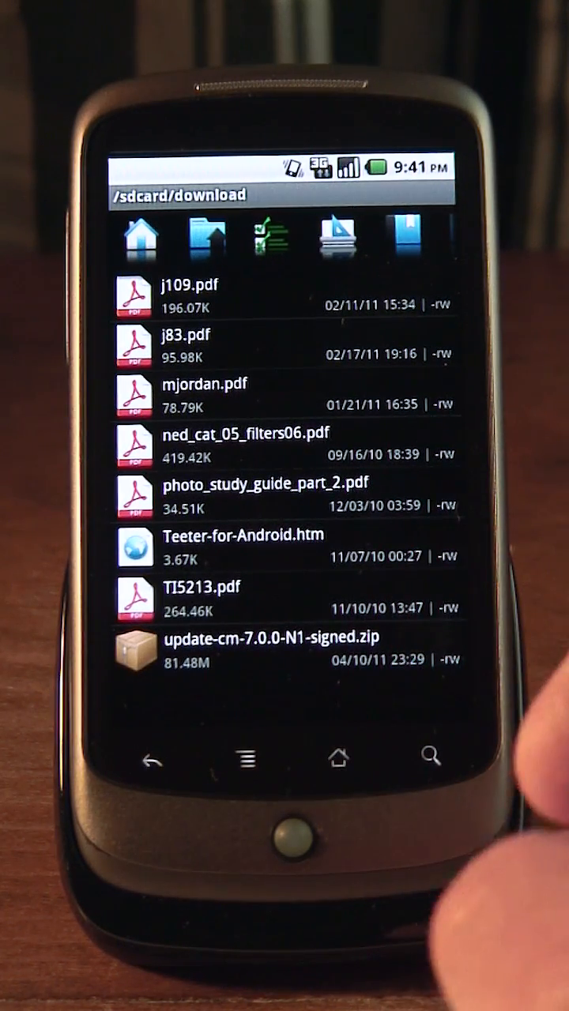
Step: Power off the phone from the Phone options menu and confirm the shutdown
scroll(up, 3)
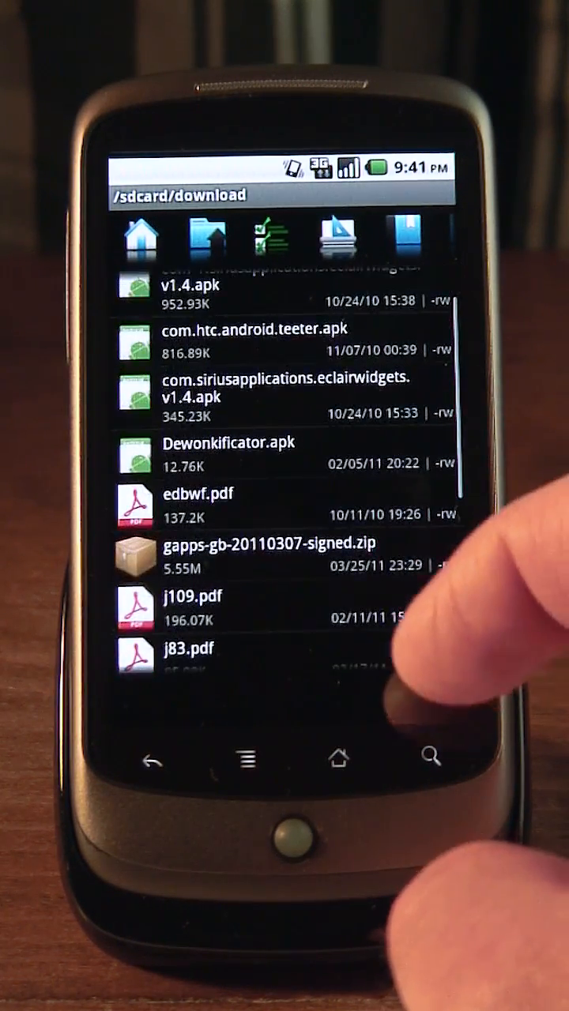
scroll(up, 3)
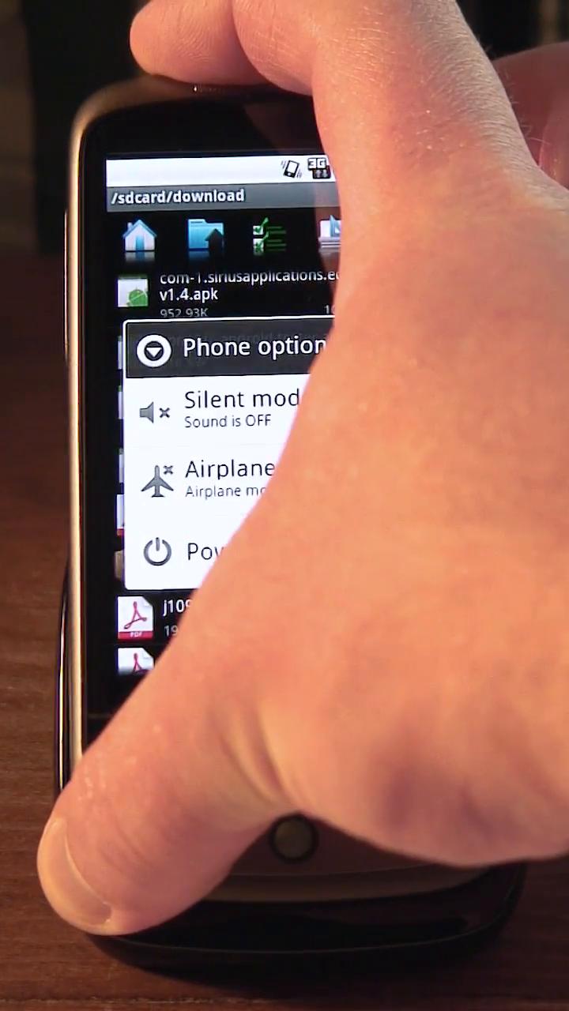
click(197, 553)
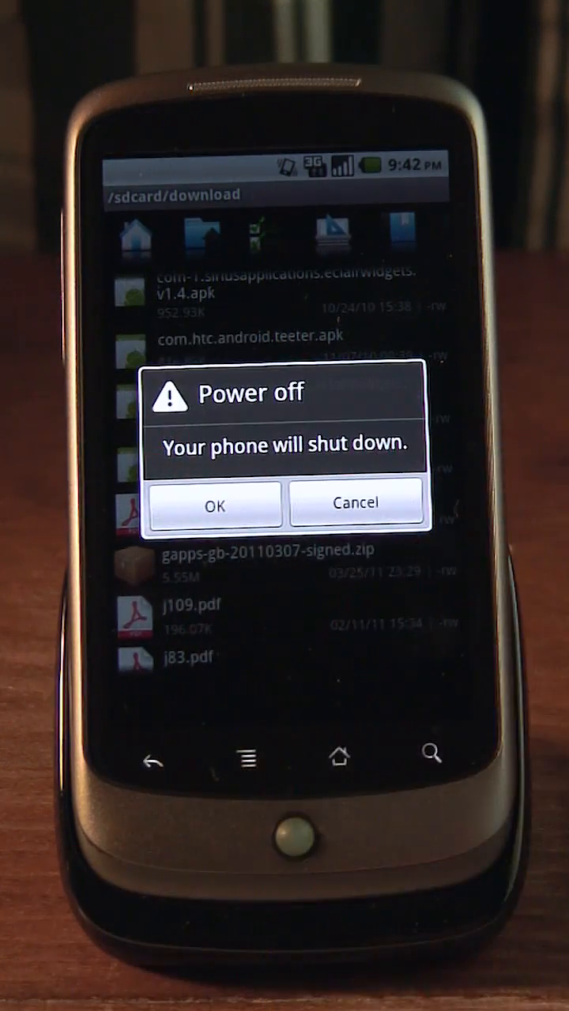
click(212, 504)
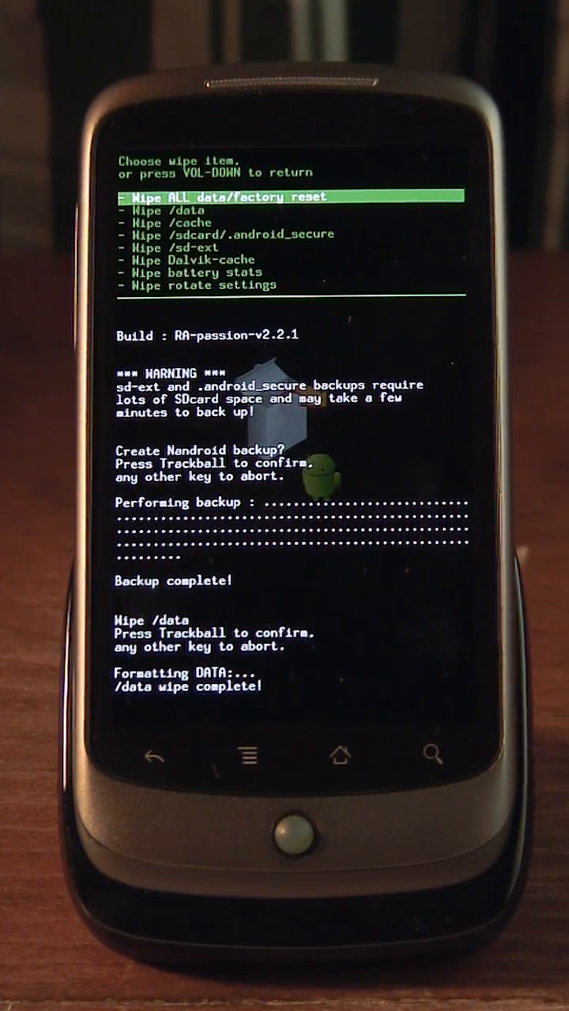
Step: Wipe the /data partition from the recovery Wipe menu
scroll(down, 3)
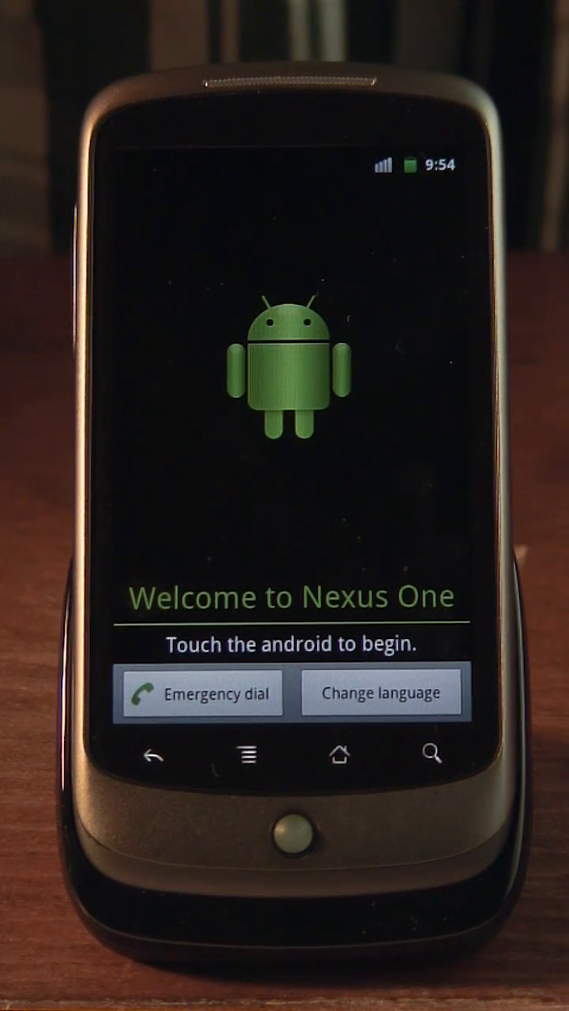
Step: Begin setup from the Nexus One welcome screen and continue past Google Account setup
click(284, 371)
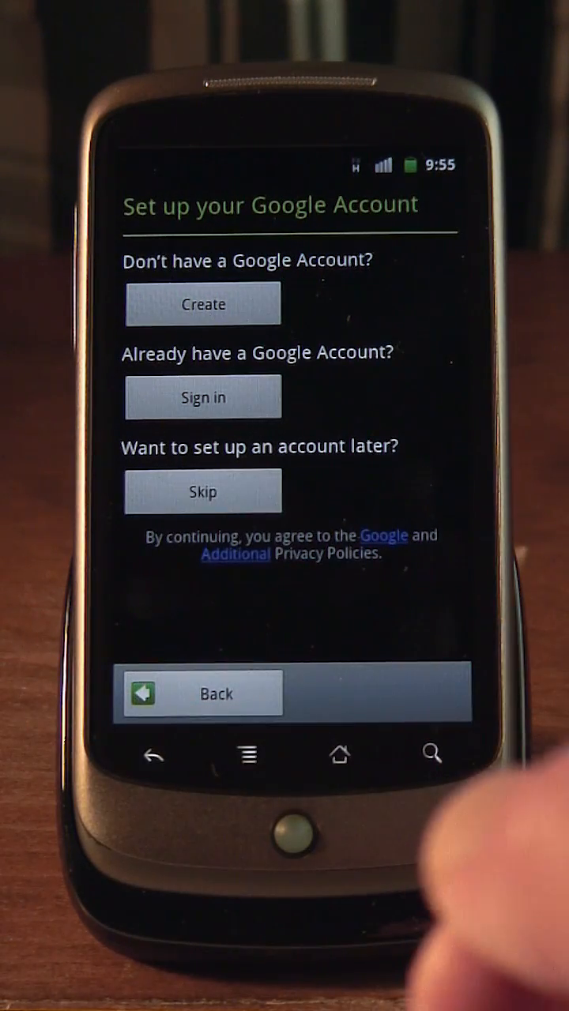
click(202, 397)
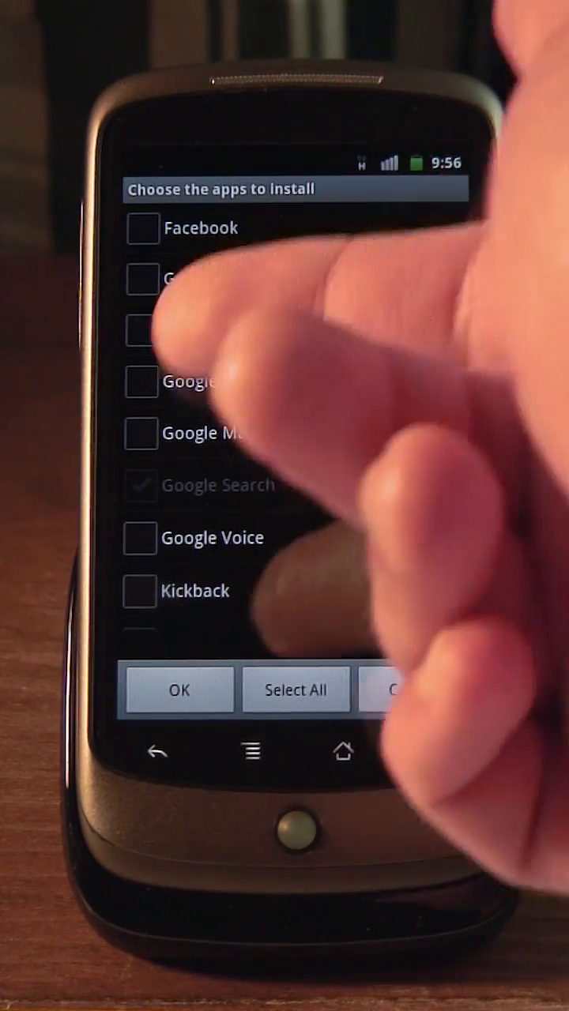
Step: Tick Facebook, select all listed Google apps and confirm them for installation
click(142, 278)
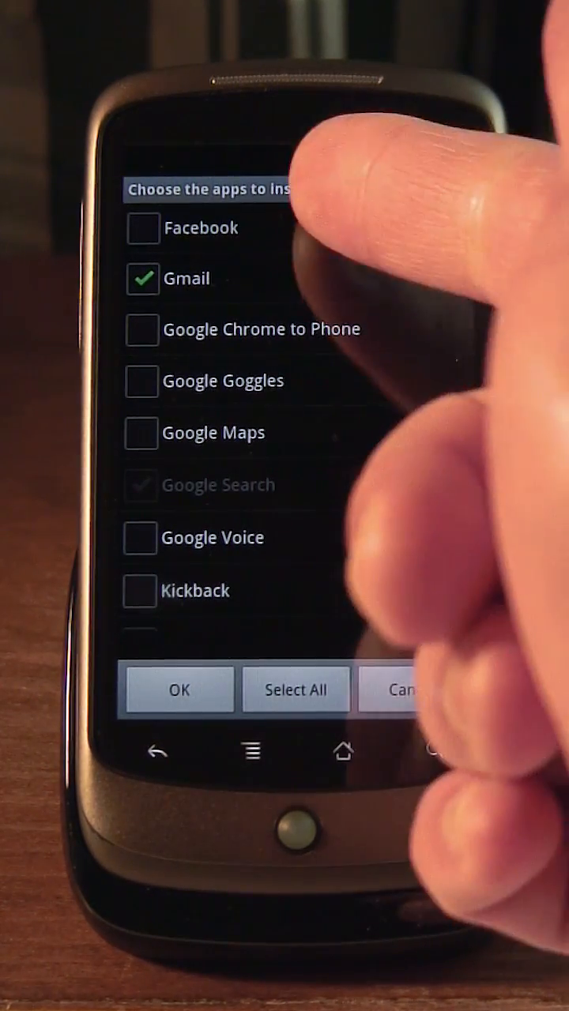
click(142, 227)
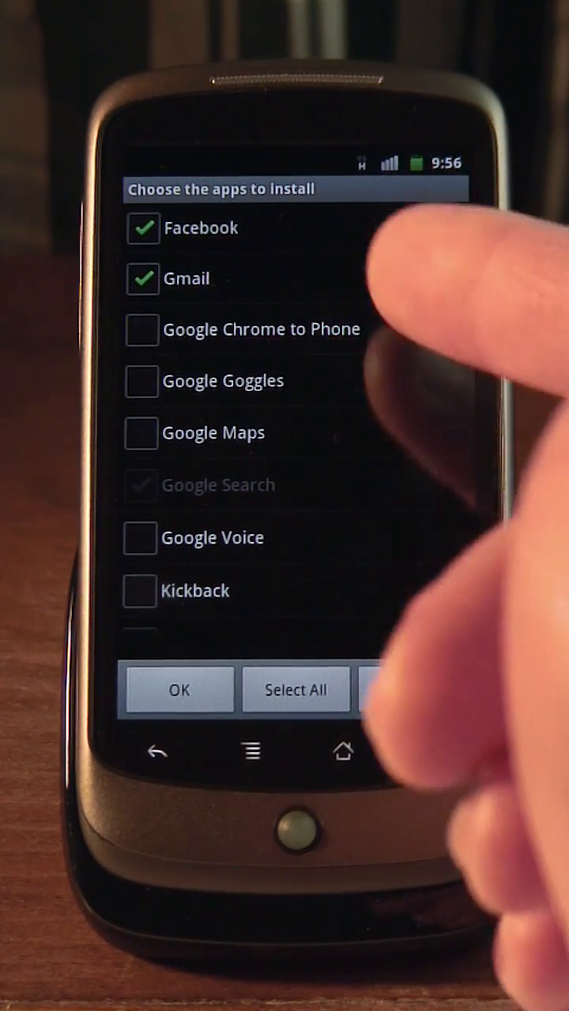
click(295, 689)
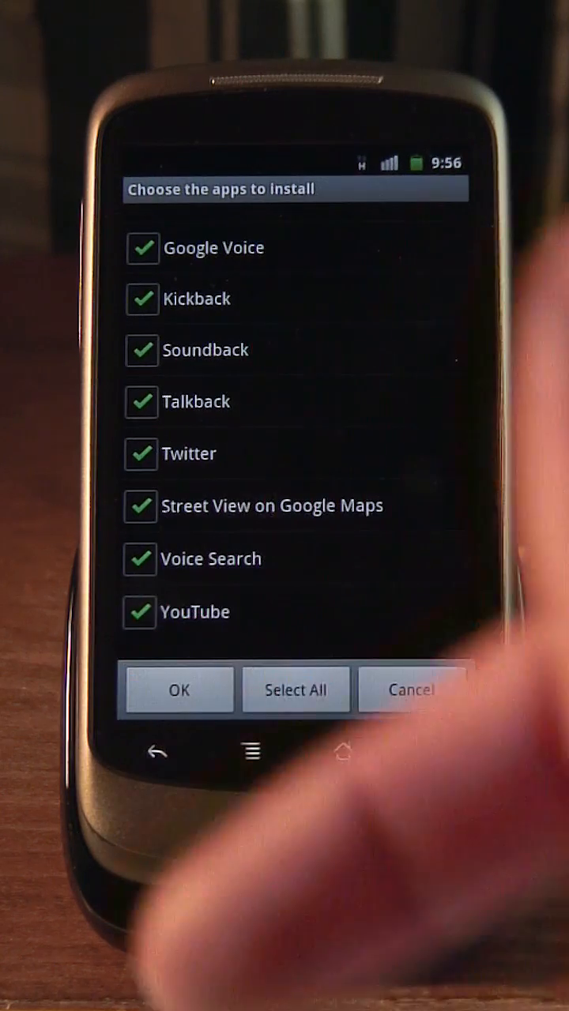
click(177, 689)
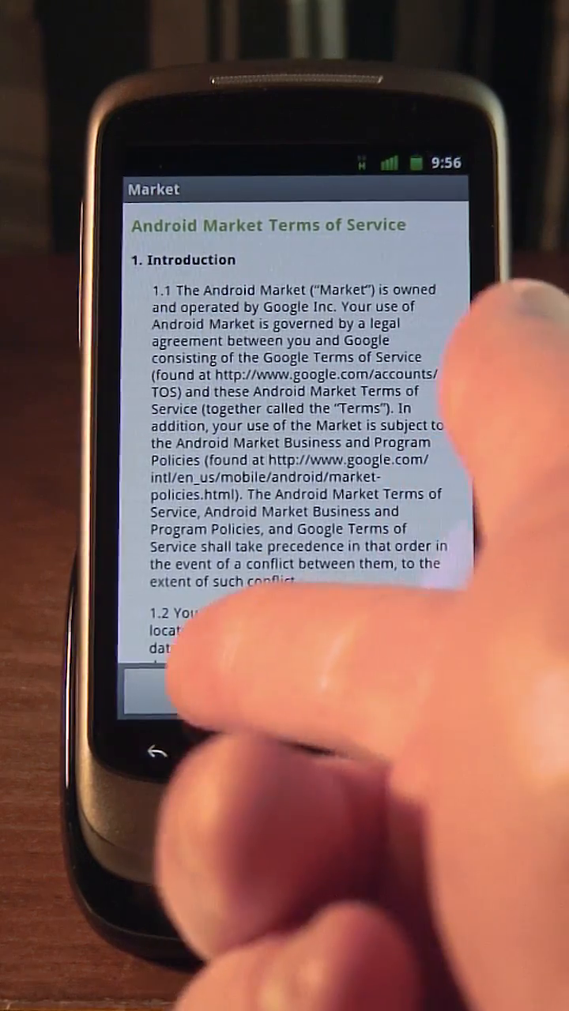
Step: Accept the Market terms, install Facebook for Android and keep Google location enabled
click(158, 692)
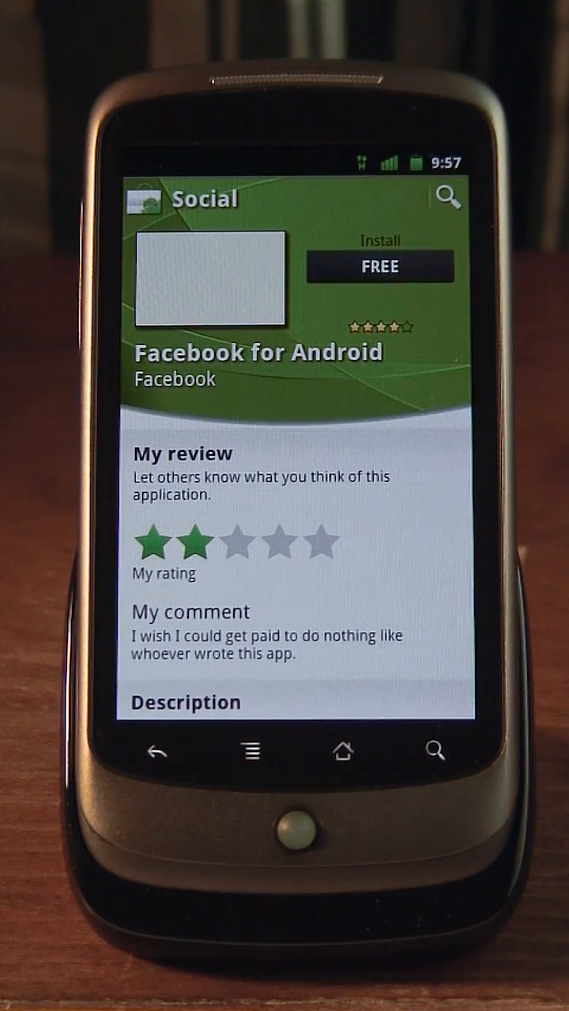
click(379, 266)
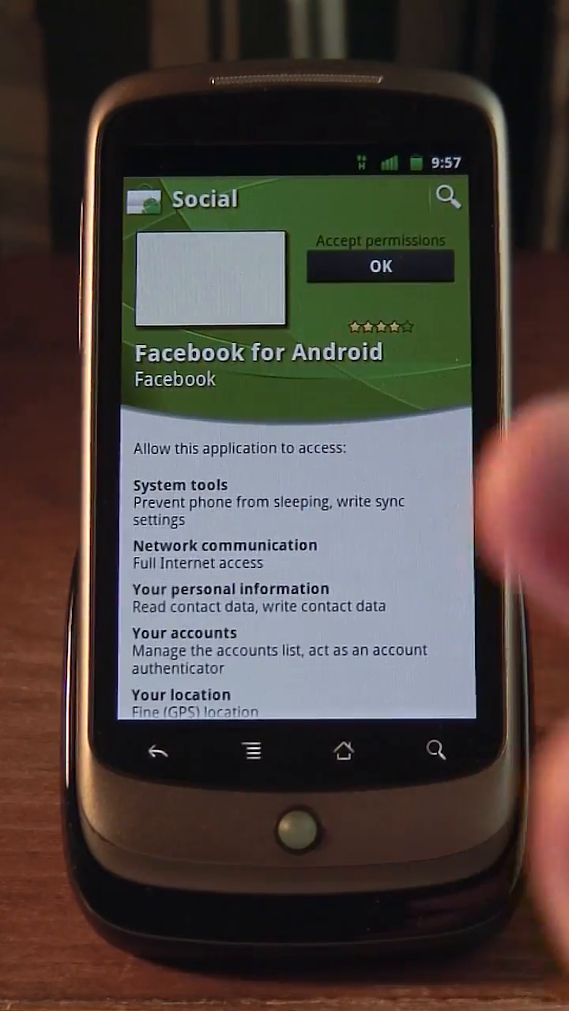
click(379, 266)
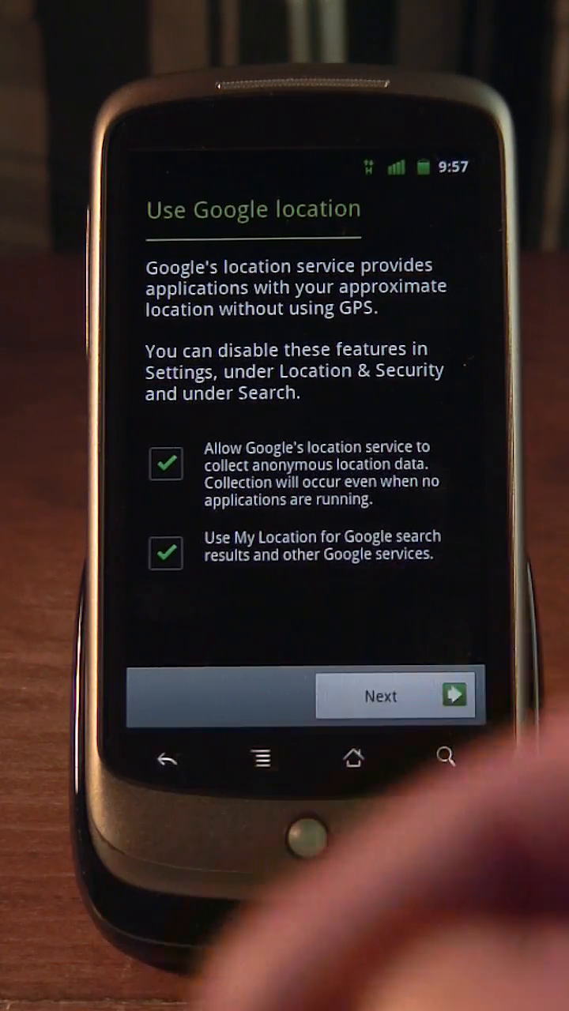
click(397, 695)
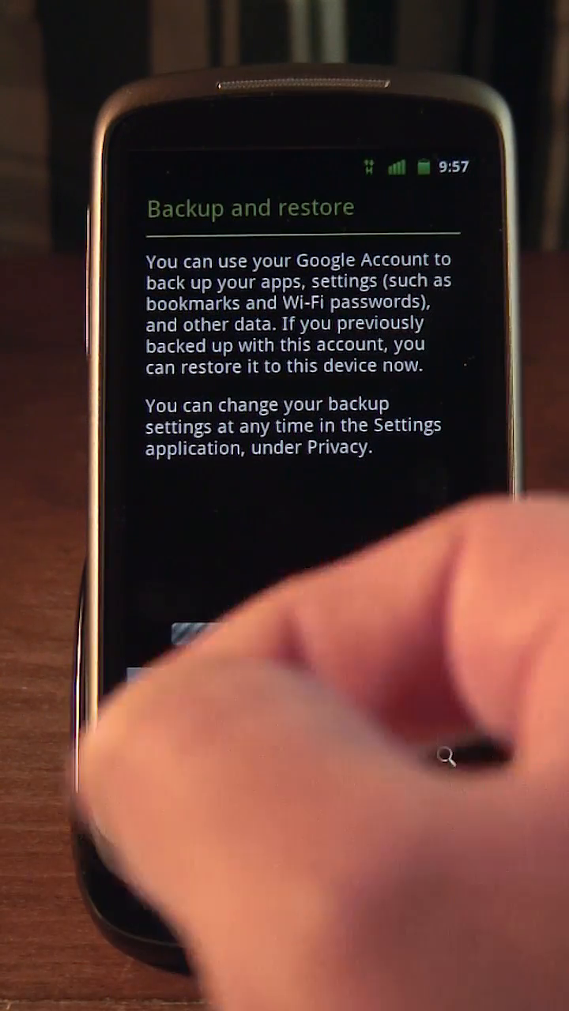